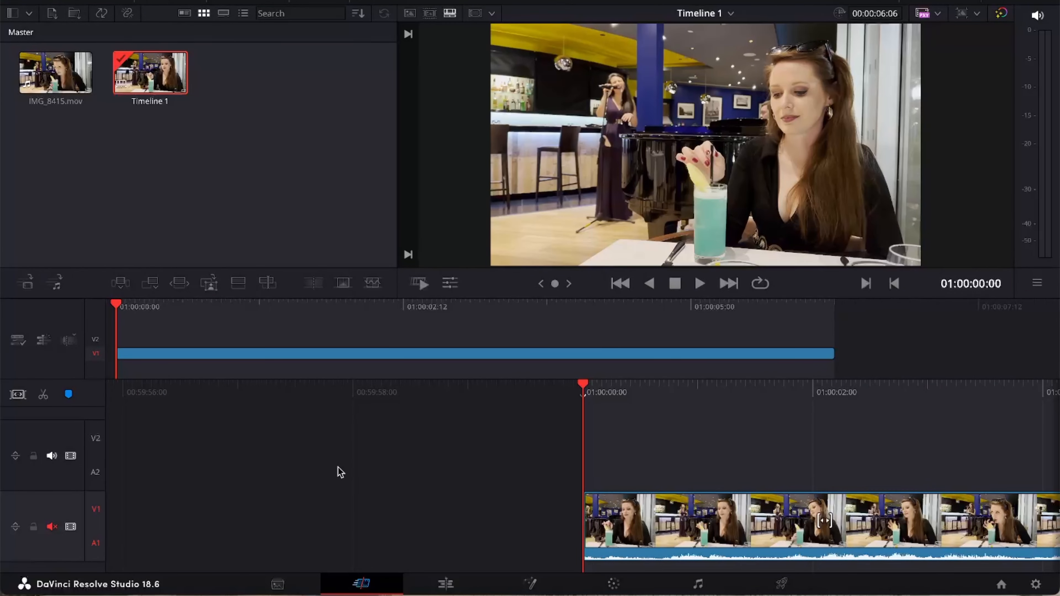
- Play the restaurant clip through to its last frame at 01:00:06:06
{"action": "left_click", "coordinate": [699, 283]}
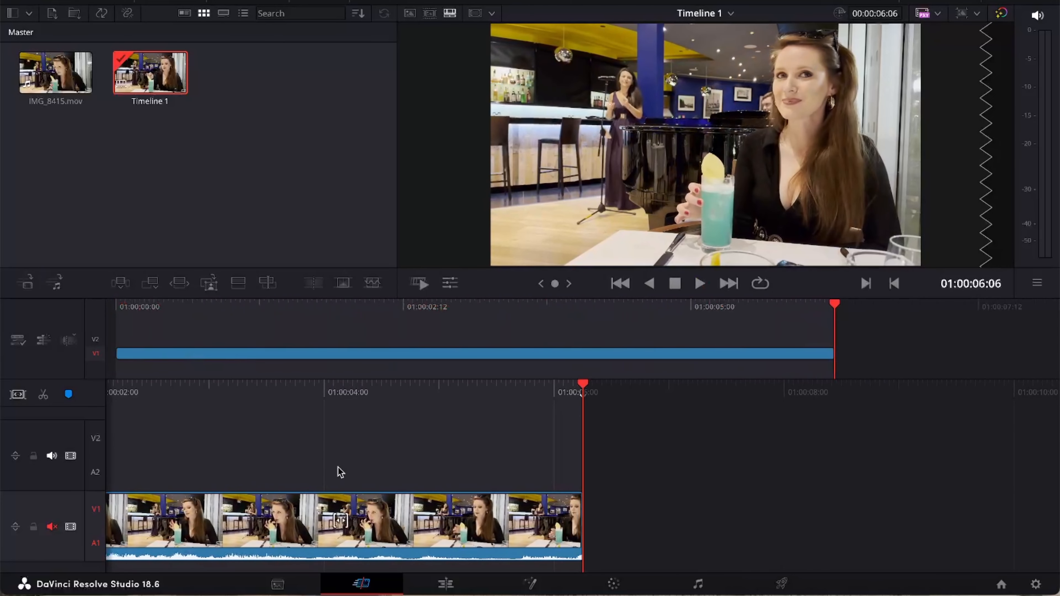
{"action": "mouse_move", "coordinate": [330, 441]}
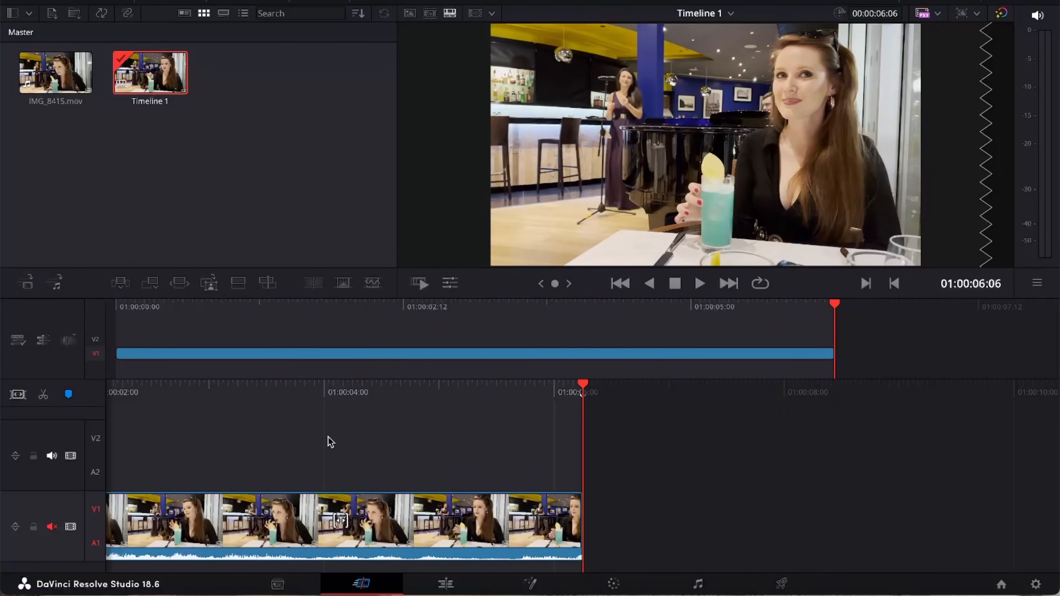
- Return to the clip start and move to the Color page with the duplicate on V2
{"action": "left_click", "coordinate": [620, 283]}
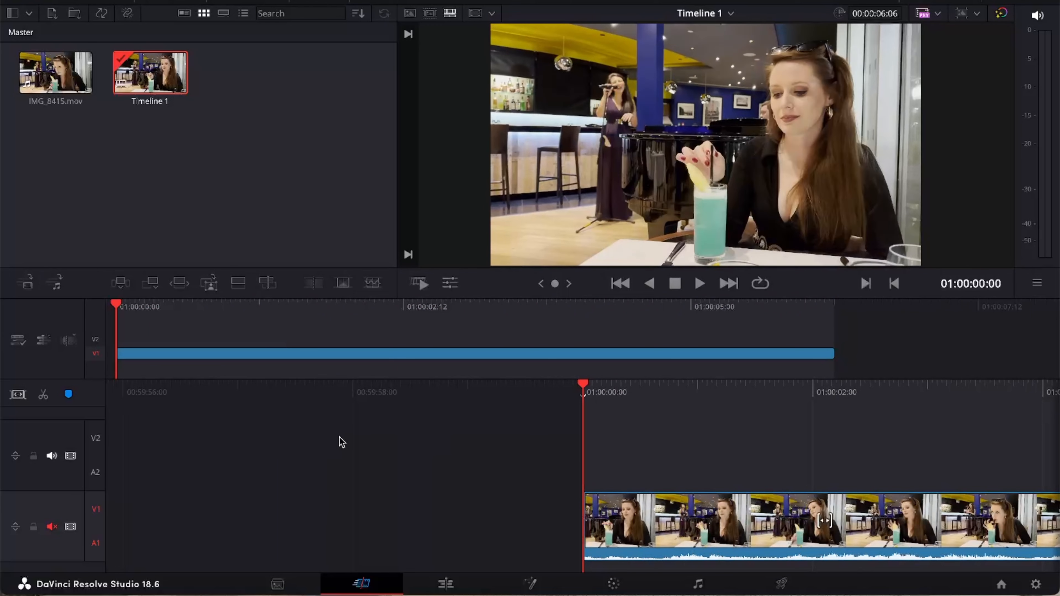
{"action": "mouse_move", "coordinate": [642, 524]}
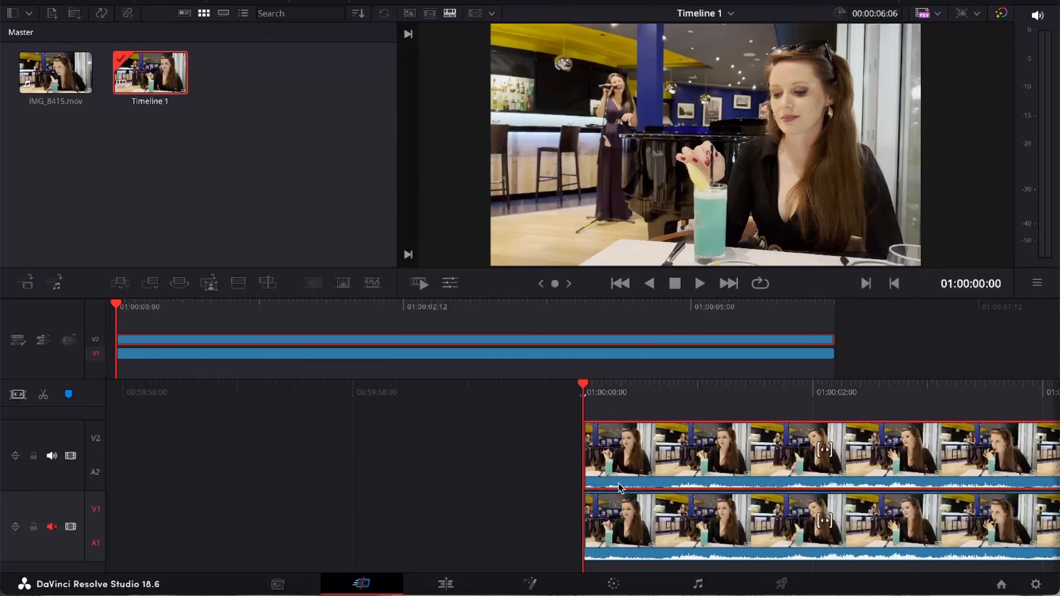
{"action": "left_click", "coordinate": [611, 583]}
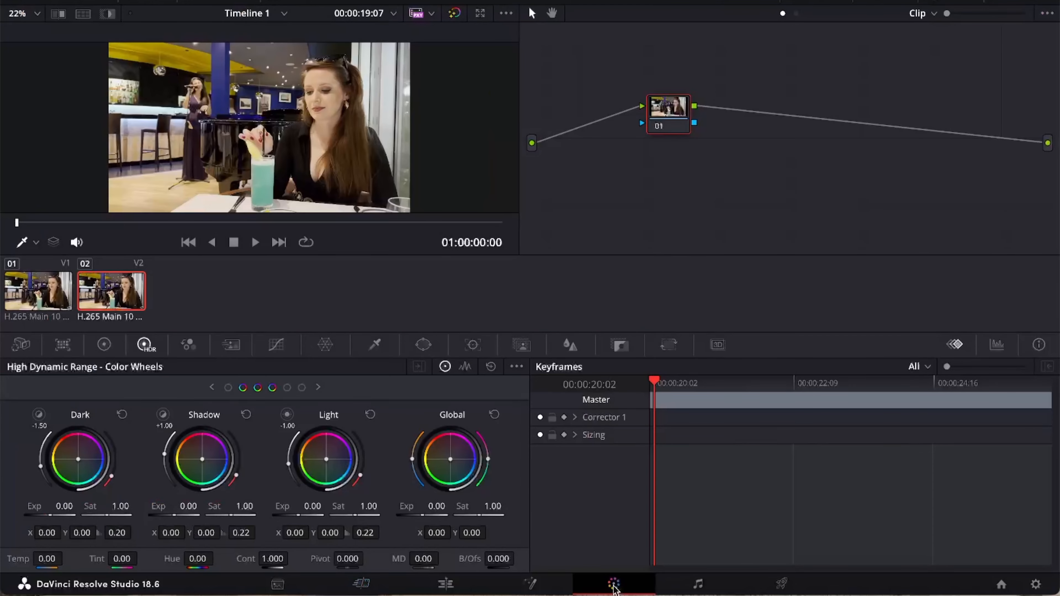
- Magic-mask the cocktail glass on the V2 clip and track it forward to the end
{"action": "left_click", "coordinate": [520, 344]}
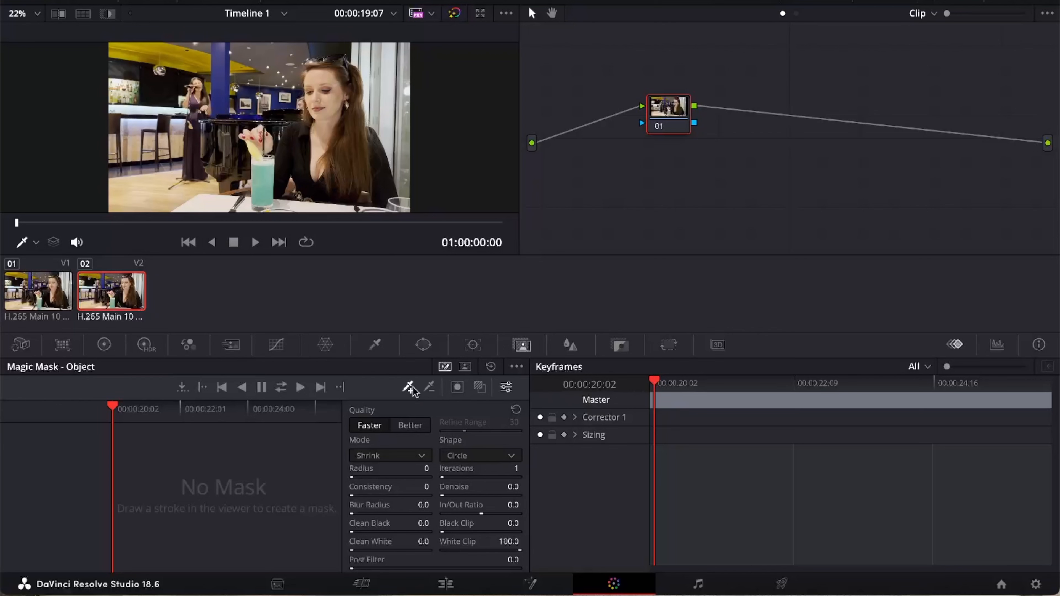
{"action": "mouse_move", "coordinate": [259, 196]}
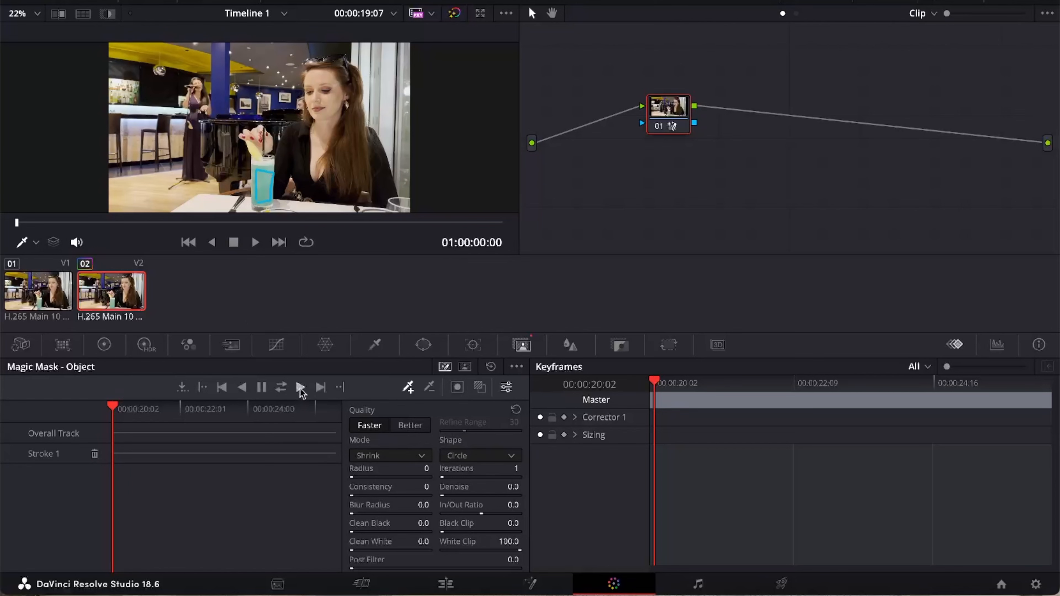
{"action": "left_click", "coordinate": [281, 386]}
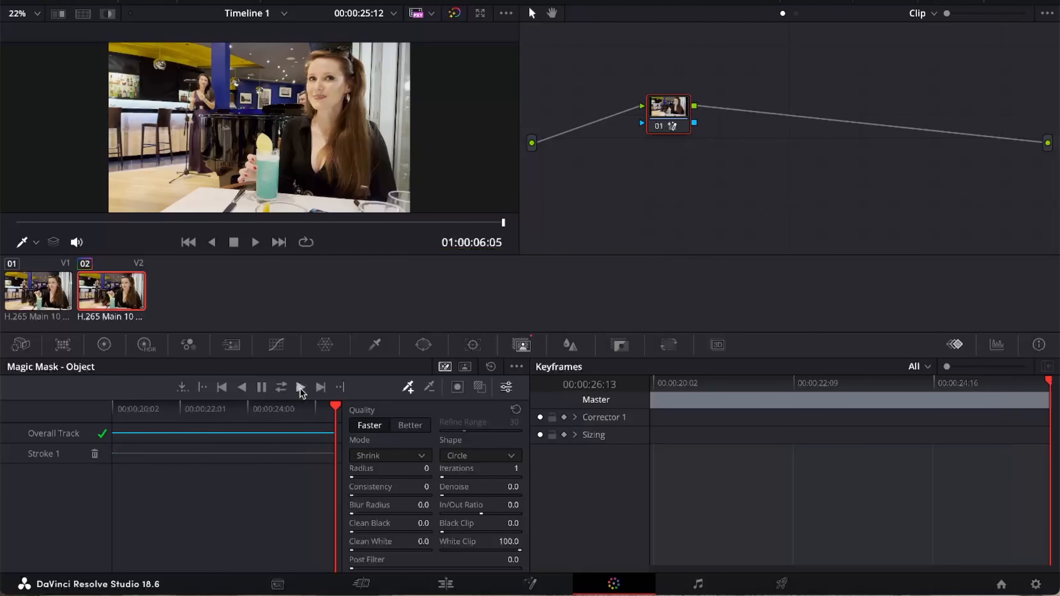
{"action": "mouse_move", "coordinate": [397, 349]}
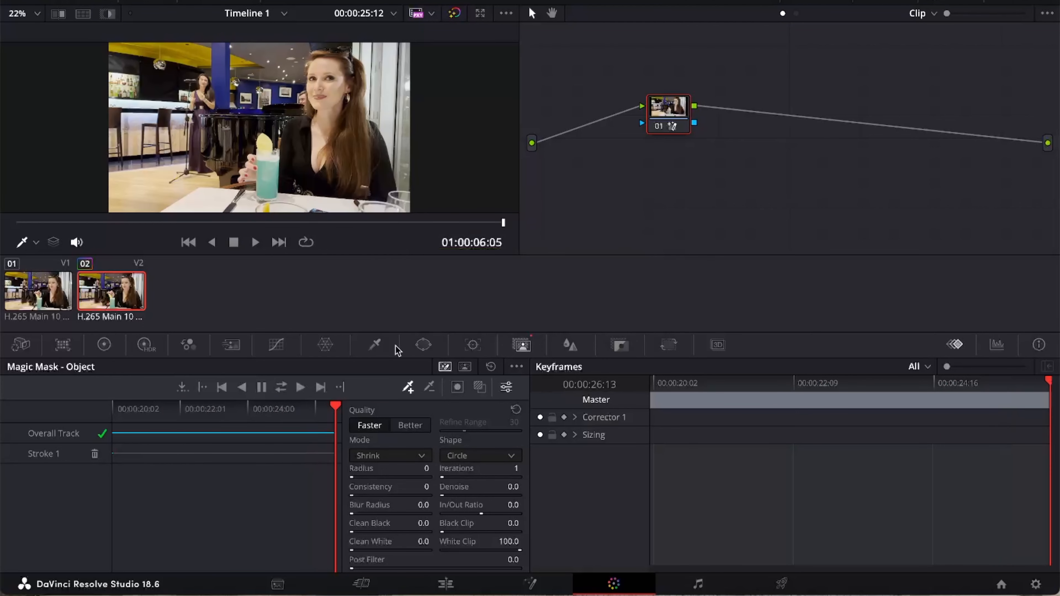
- Add an alpha output in the node graph fed by the mask node's key output
{"action": "right_click", "coordinate": [823, 201]}
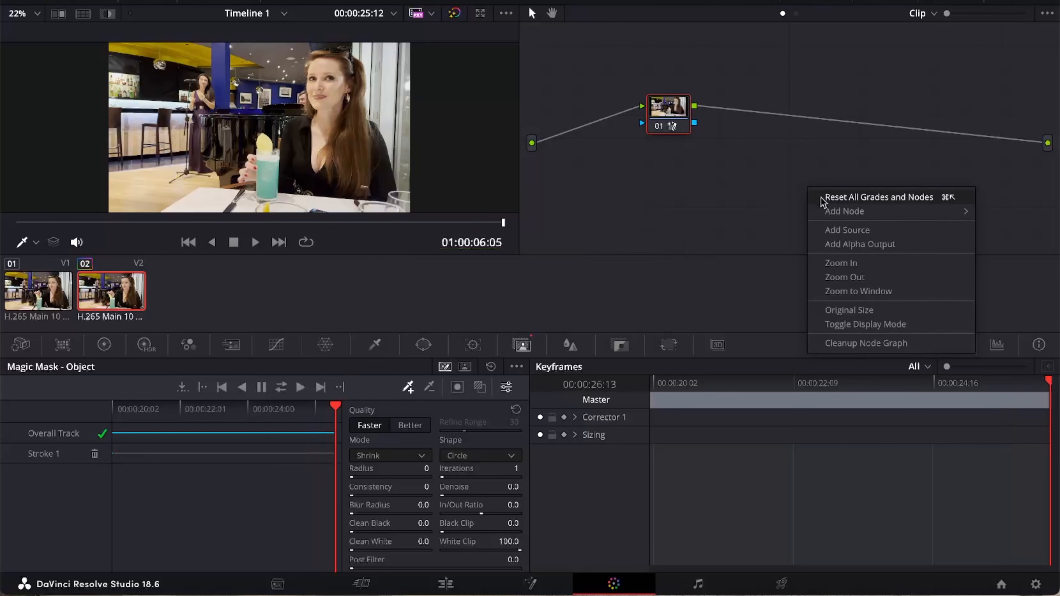
{"action": "mouse_move", "coordinate": [860, 244]}
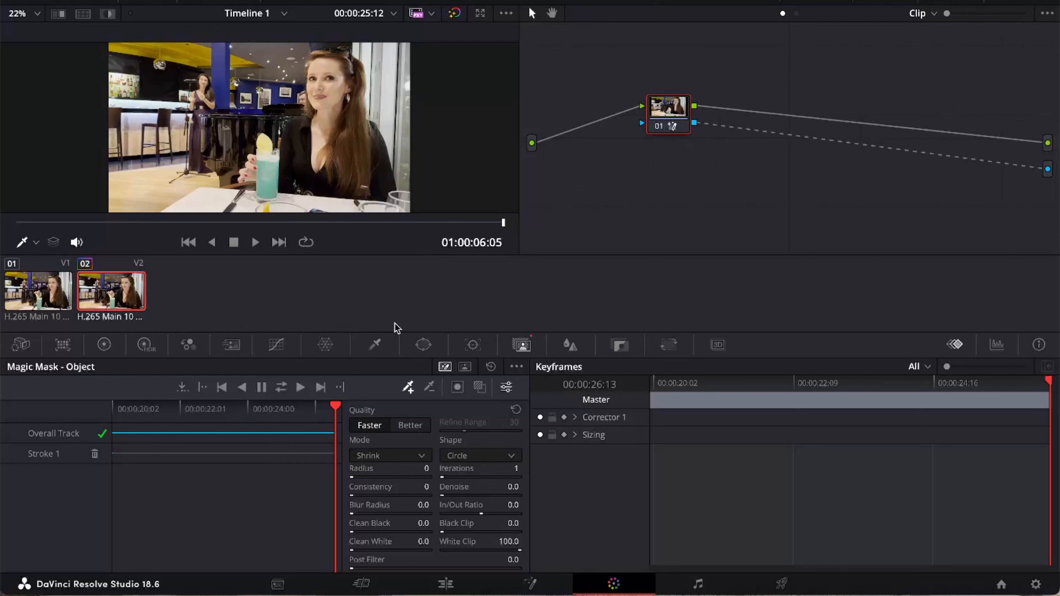
{"action": "mouse_move", "coordinate": [208, 328]}
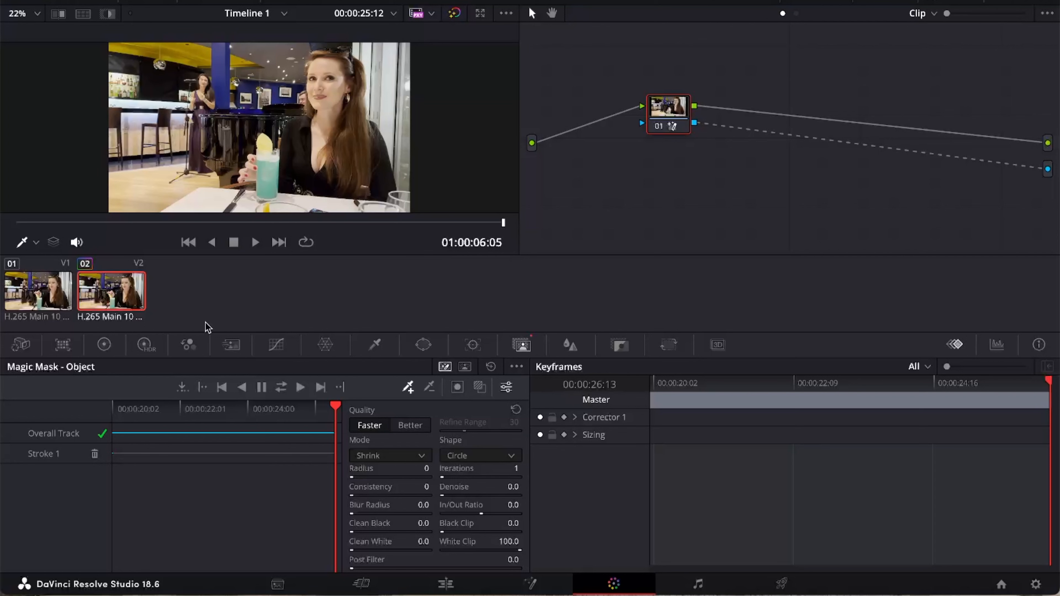
- Lower the masked glass node's tint to -30.50 in the primary colour wheels
{"action": "left_click", "coordinate": [105, 344]}
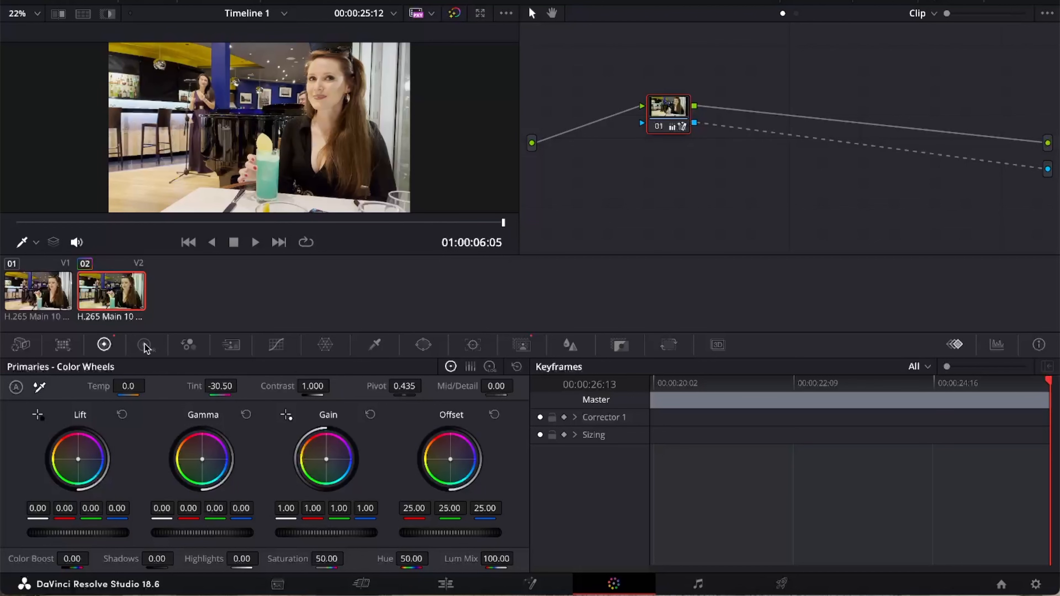
- Show the High Dynamic Range colour wheels for the masked glass node
{"action": "left_click", "coordinate": [144, 344]}
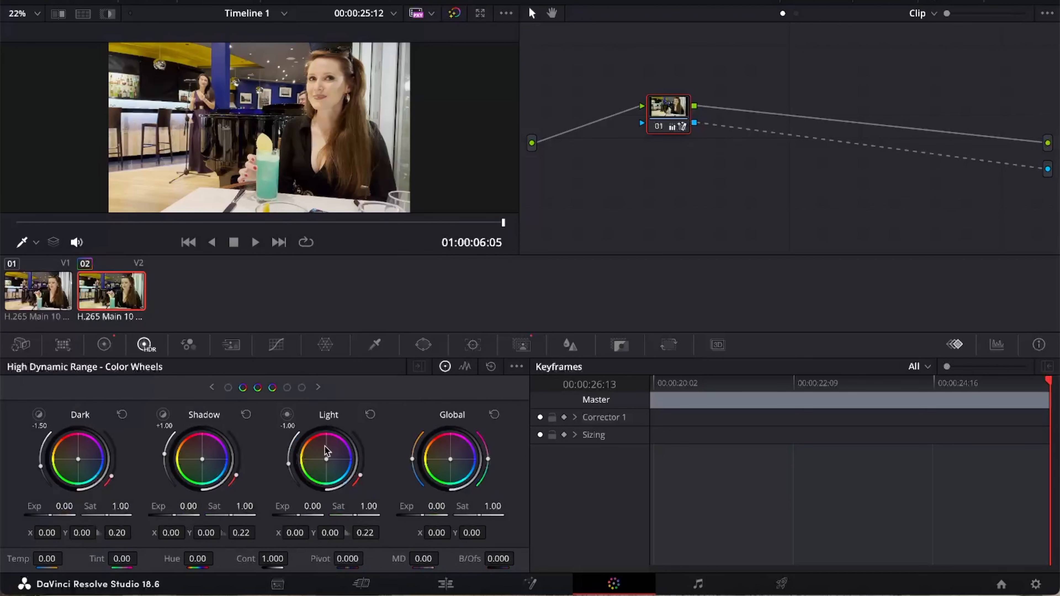
{"action": "mouse_move", "coordinate": [451, 463]}
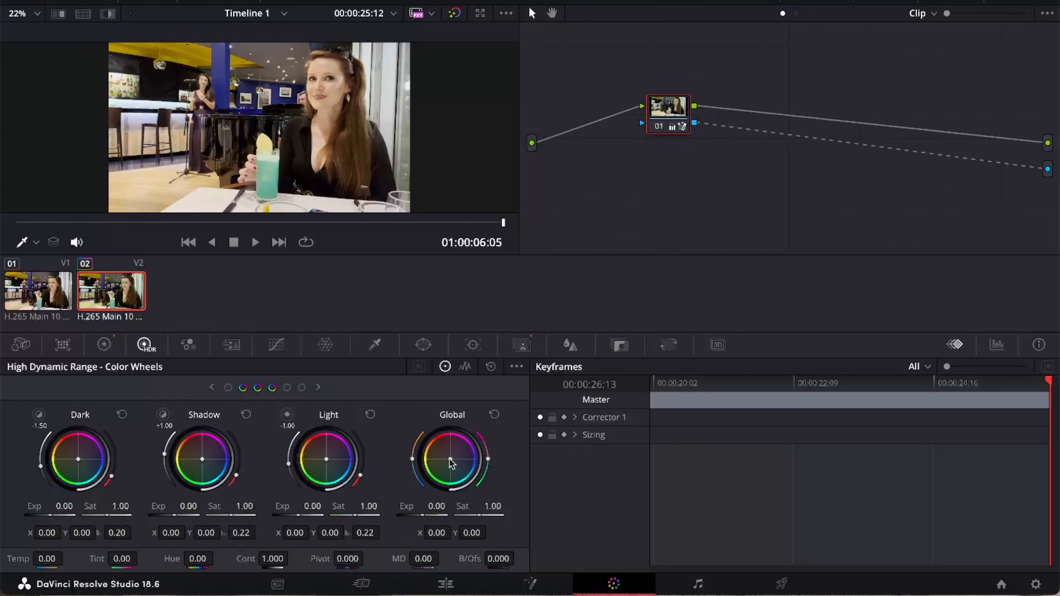